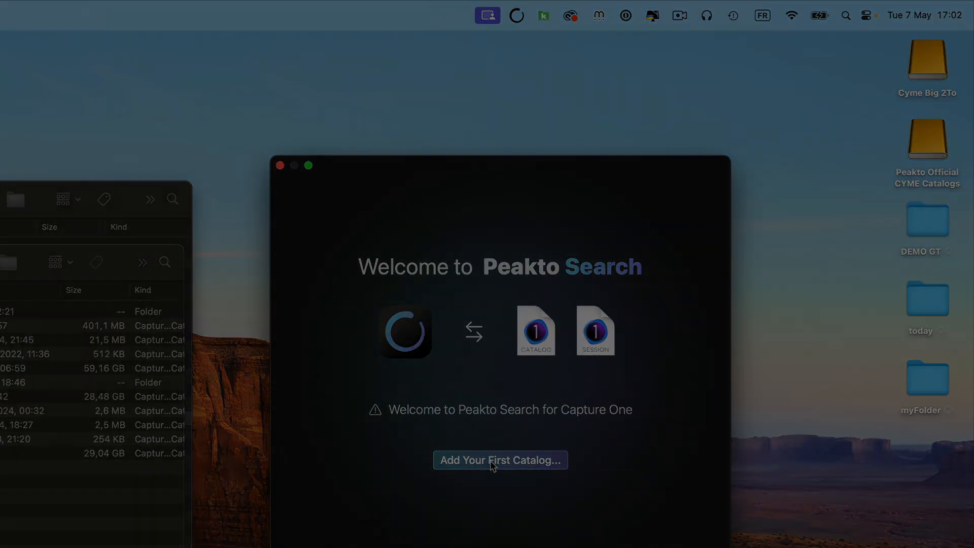
- Add the Venise Capture One catalog as the first indexed catalog (758 images)
left_click(501, 460)
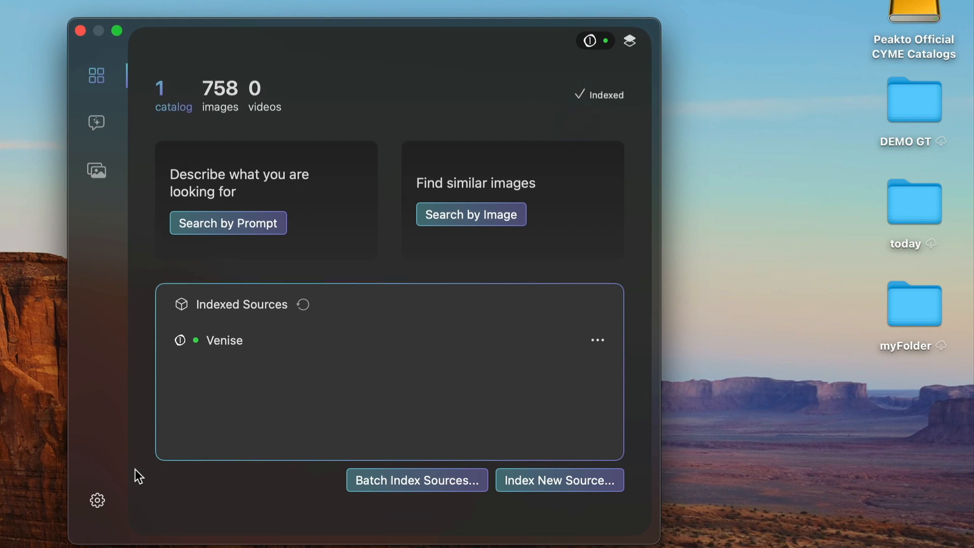
mouse_move(342, 268)
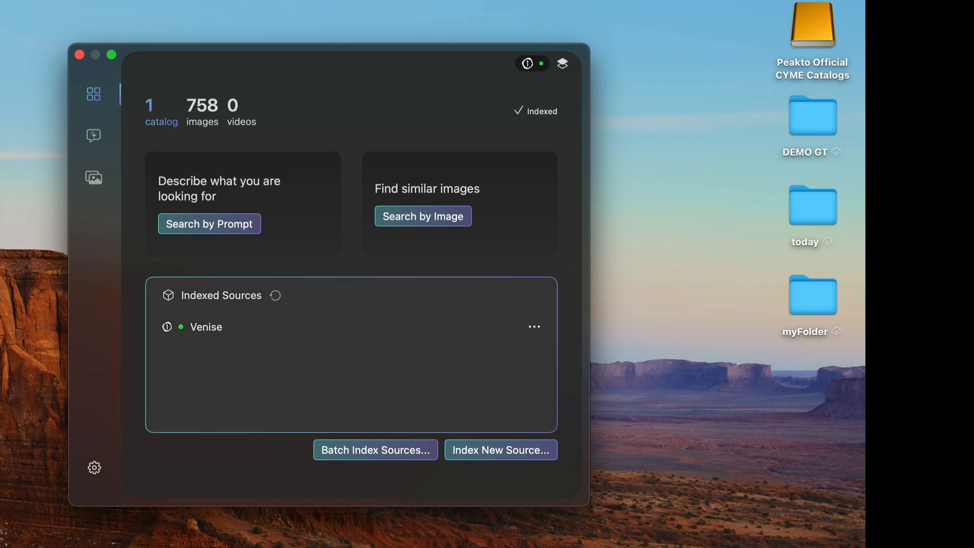
mouse_move(448, 461)
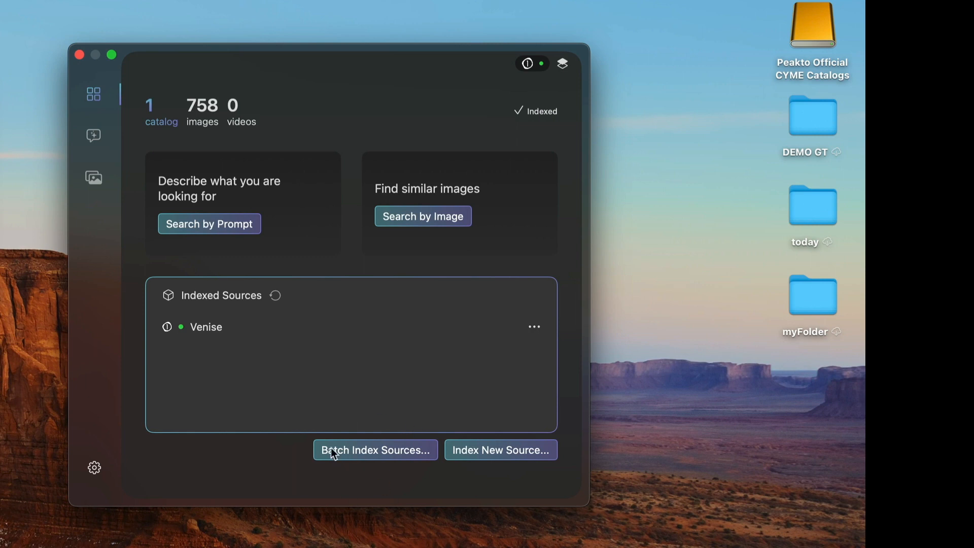
mouse_move(327, 459)
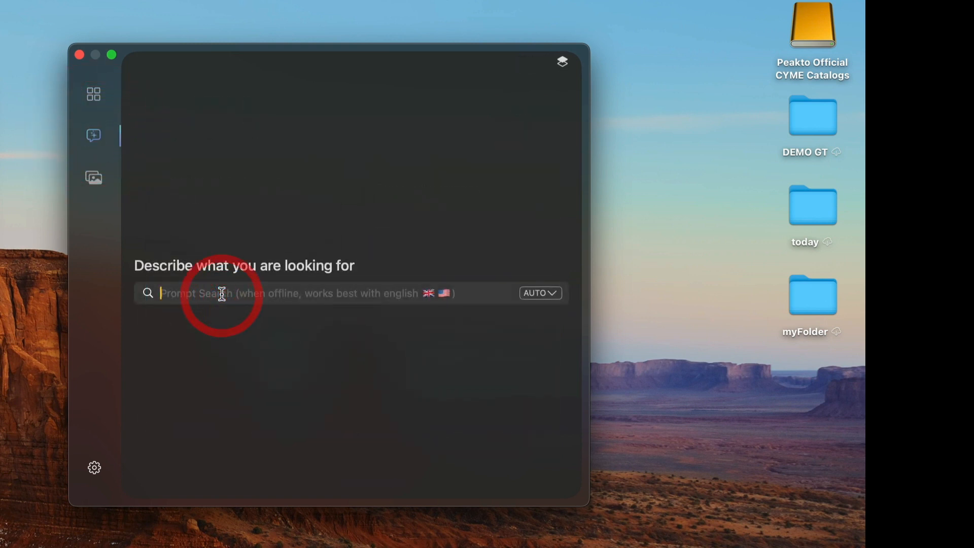
- Run a prompt search for 'color house' and pick a colourful house photo from the Heftiba results
type("color")
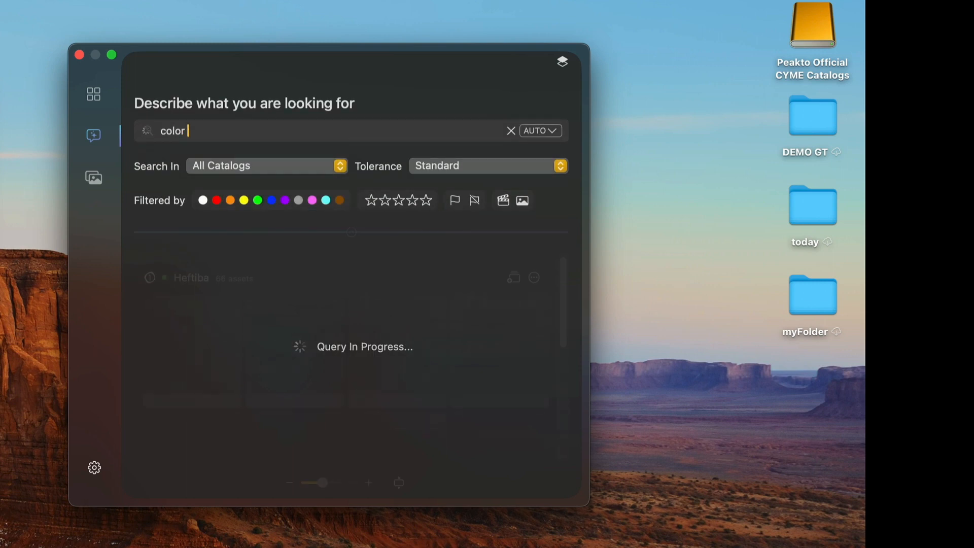
type("h")
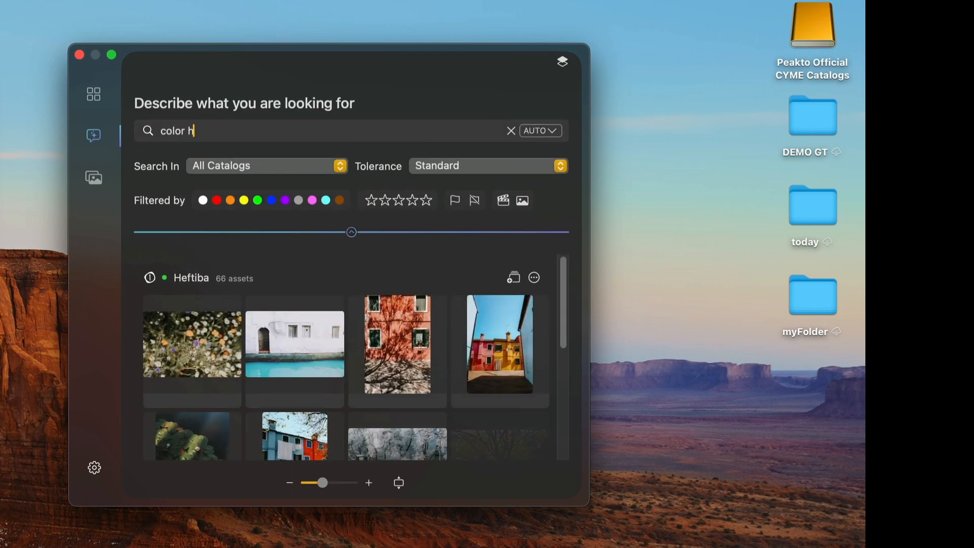
type("ouse")
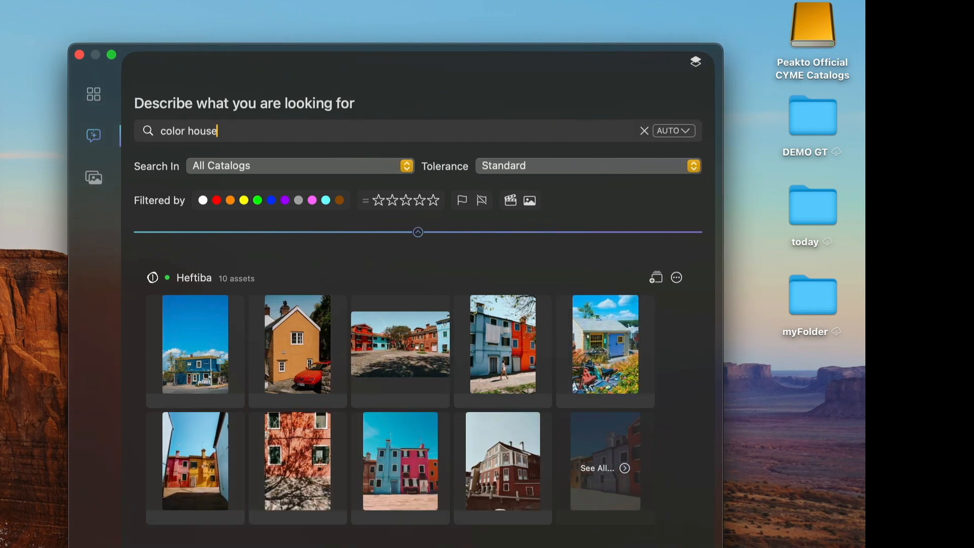
mouse_move(425, 219)
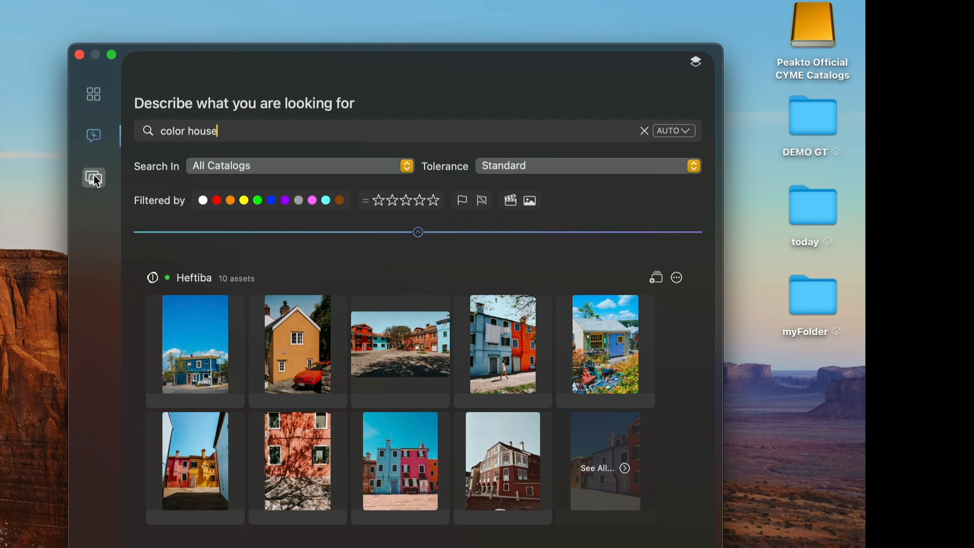
left_click(93, 178)
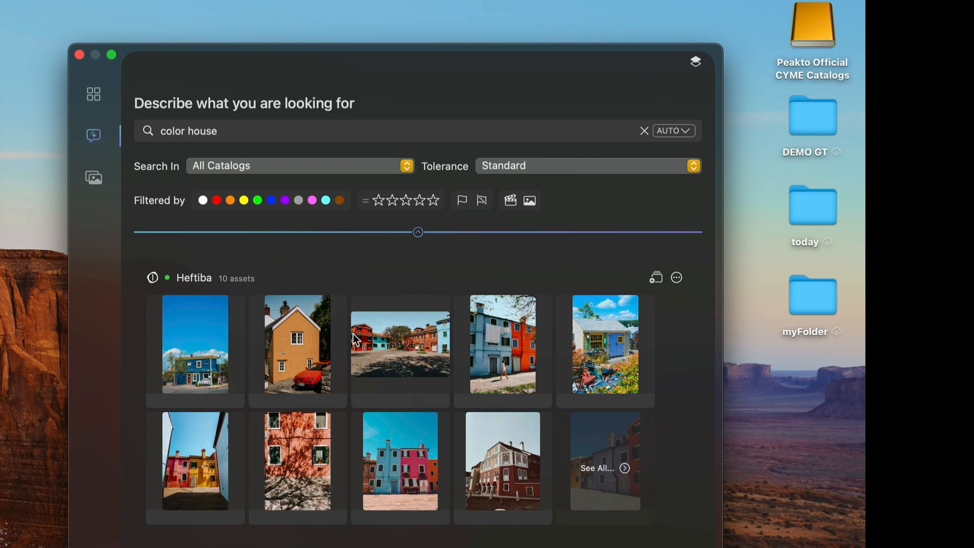
left_click(502, 344)
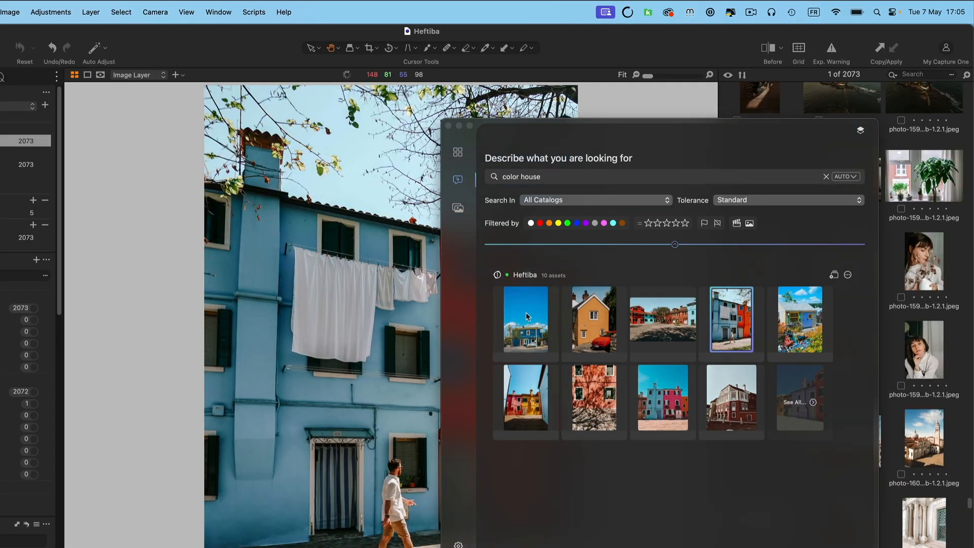
- Select the blue house and further house results so Capture One selects them in the Heftiba catalog
left_click(524, 320)
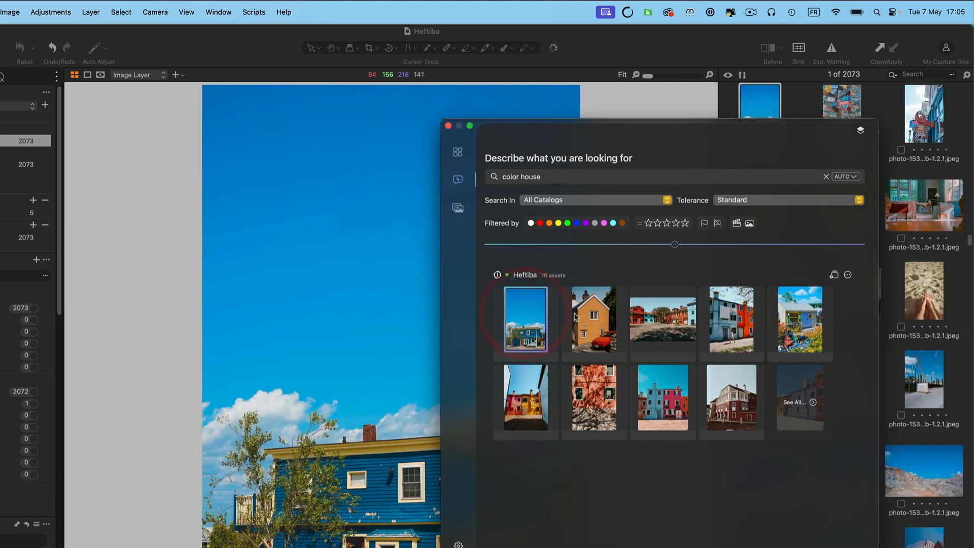
left_click(593, 397)
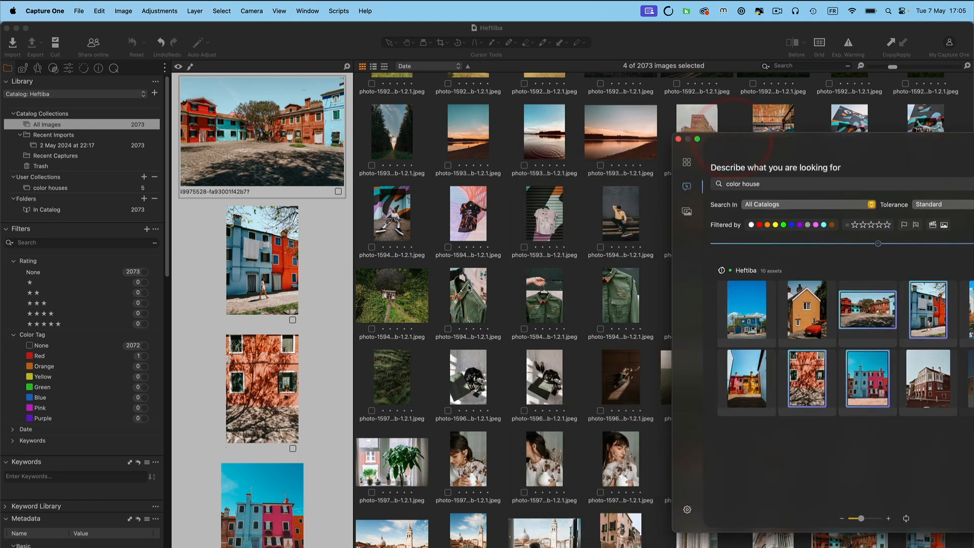
left_click(468, 296)
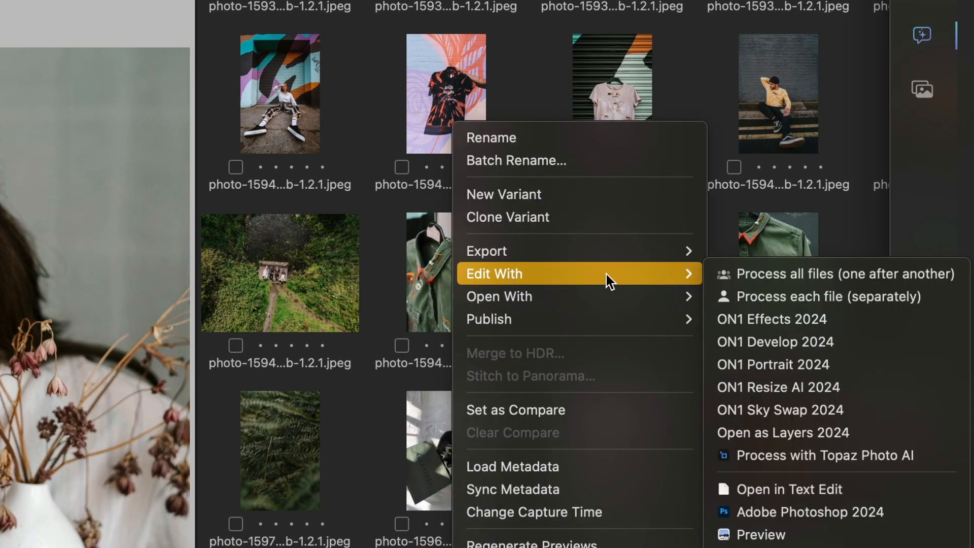
mouse_move(500, 296)
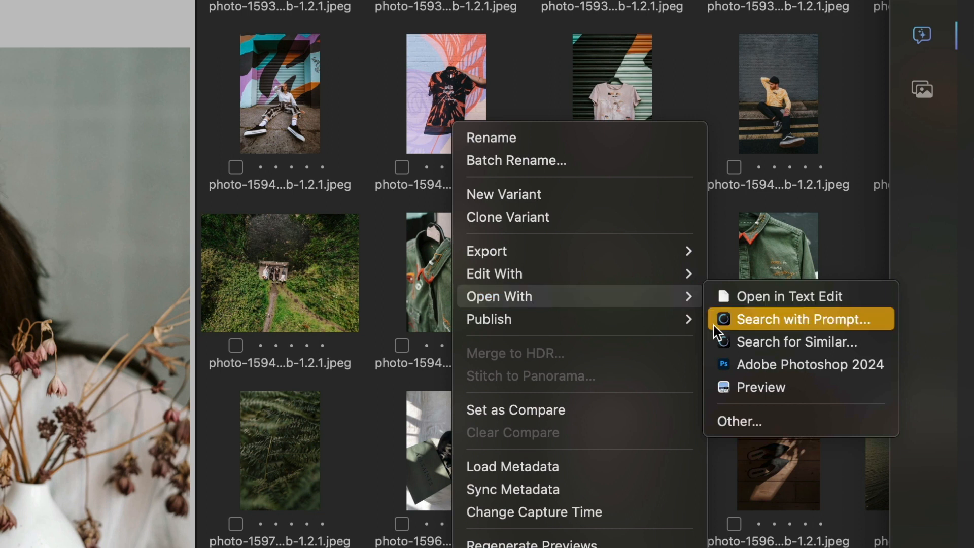
mouse_move(755, 342)
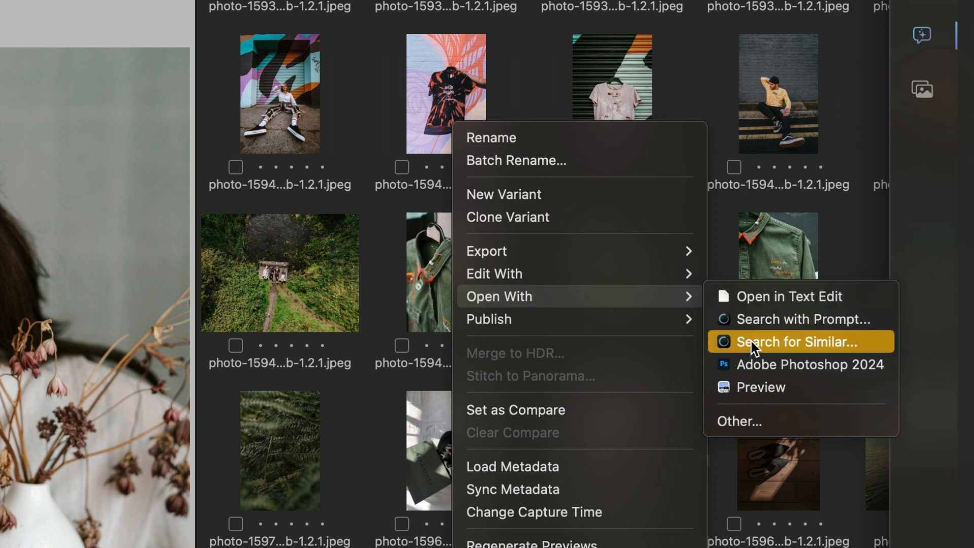
- Launch Search for Similar on a photo, then take the sunset lake photo as the next reference
left_click(794, 341)
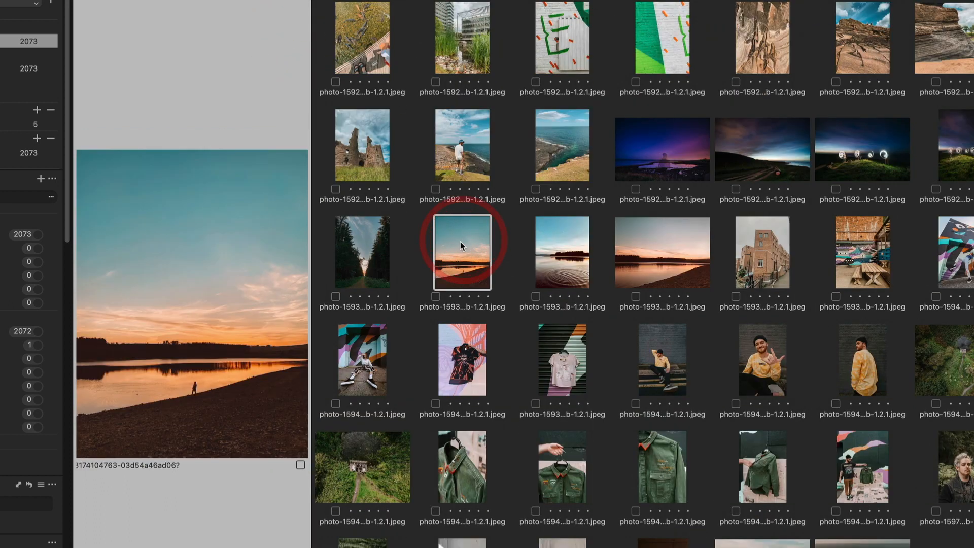
right_click(462, 252)
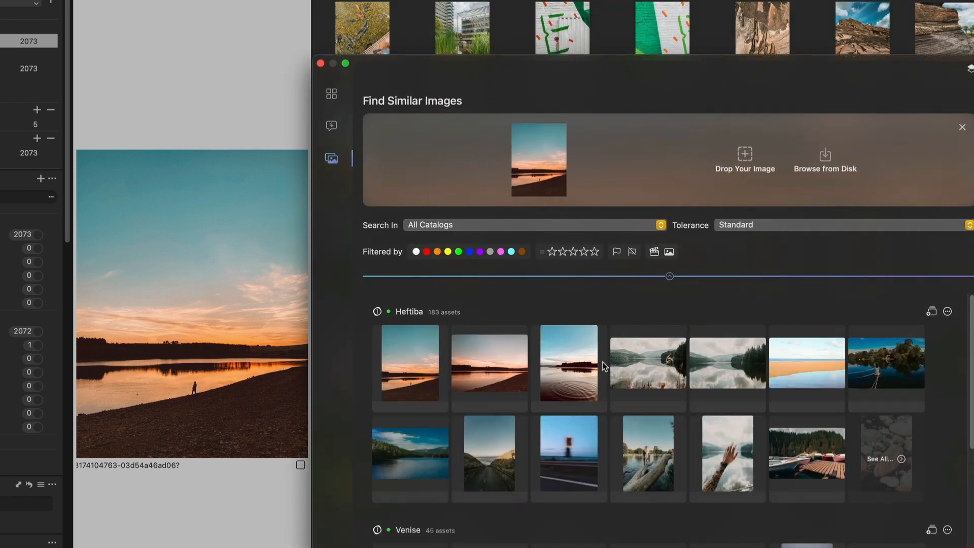
- Scroll through the Heftiba matches for the misty mountain lake reference
scroll("down", 3)
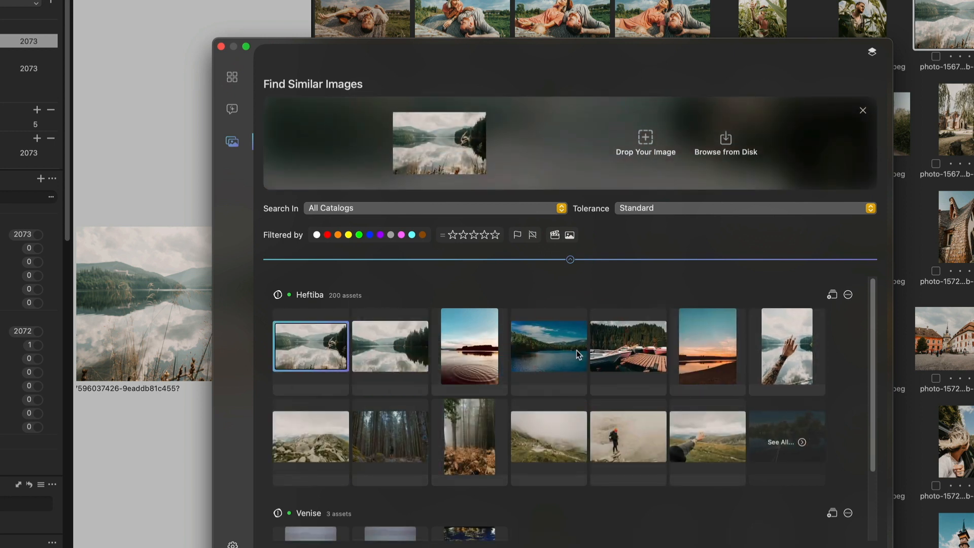
scroll("down", 3)
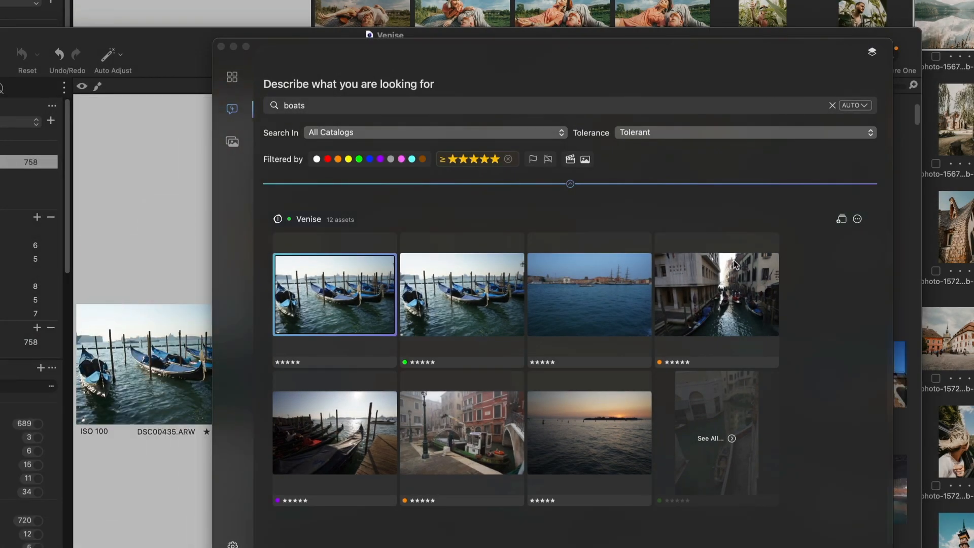
mouse_move(453, 303)
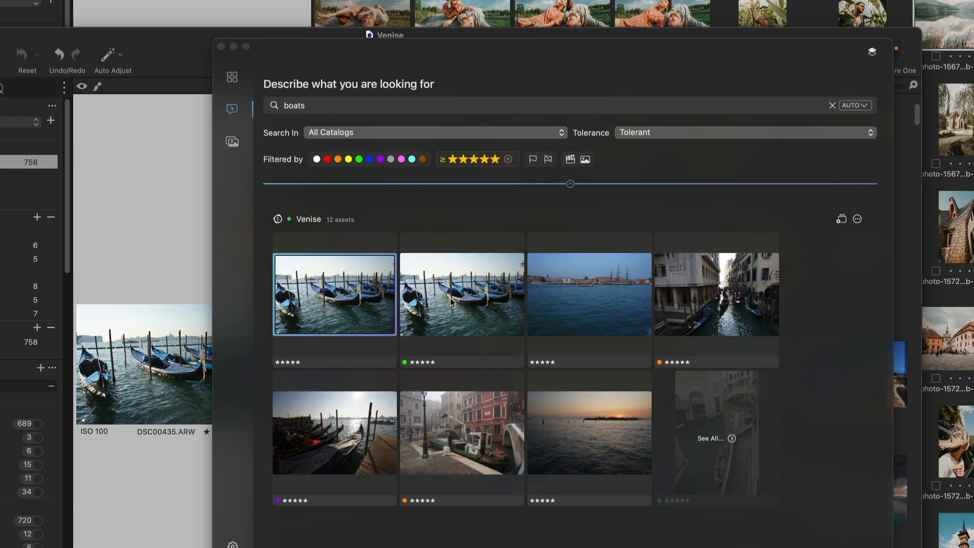
- Save the selected Venise boat photos into a new collection named 'boats in Venice'
left_click(587, 293)
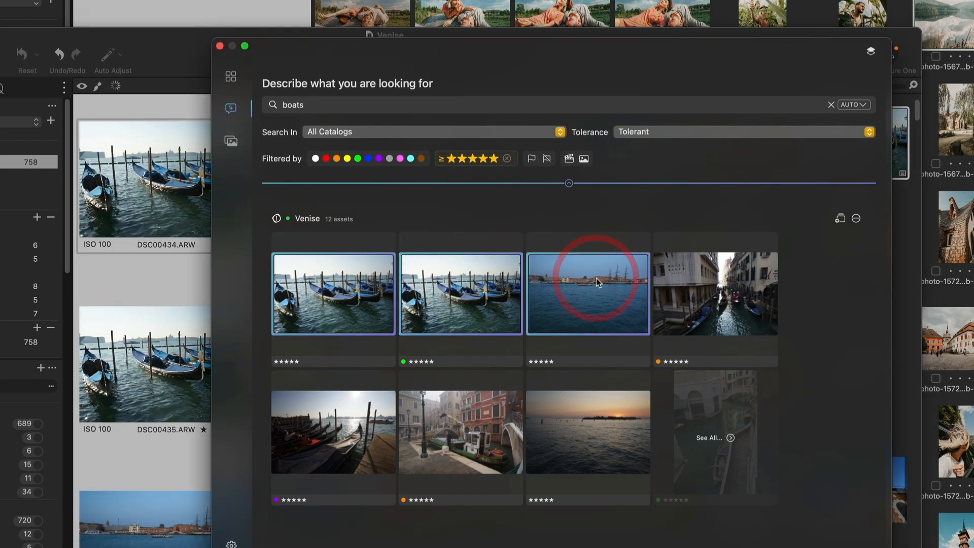
left_click(857, 218)
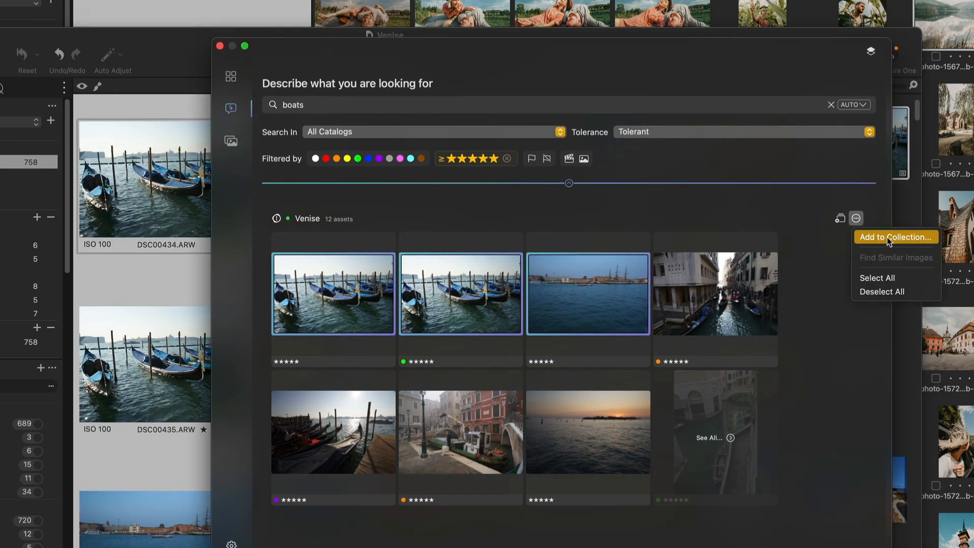
left_click(895, 237)
type("boats in V")
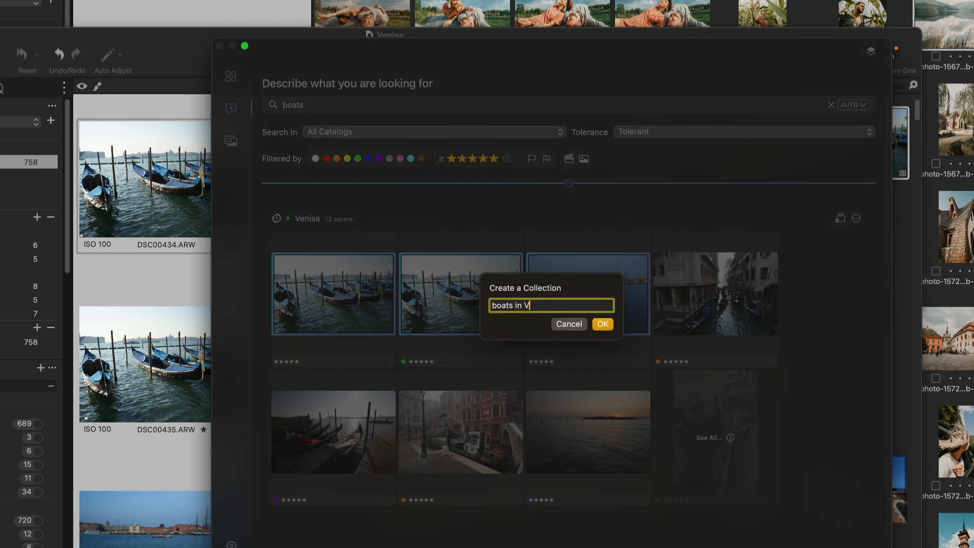
type("enice")
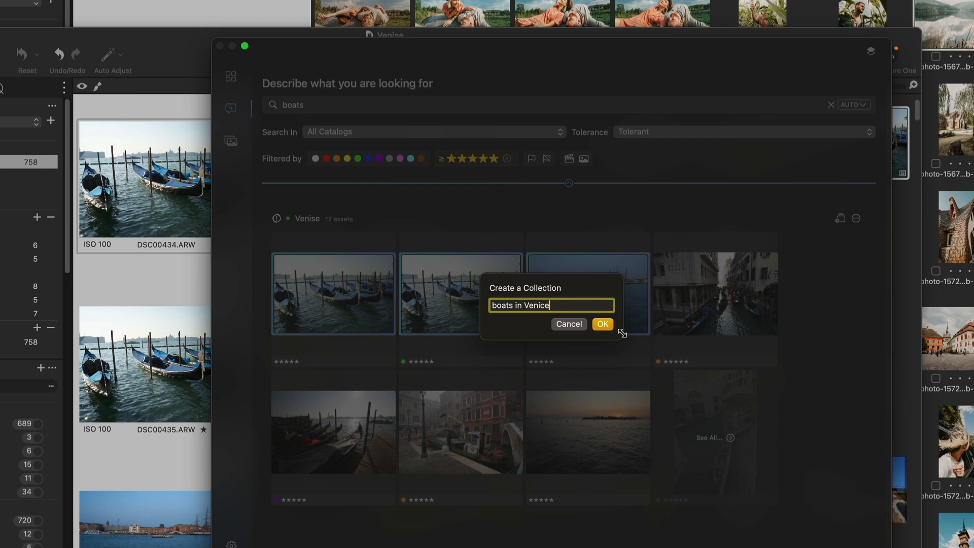
left_click(602, 324)
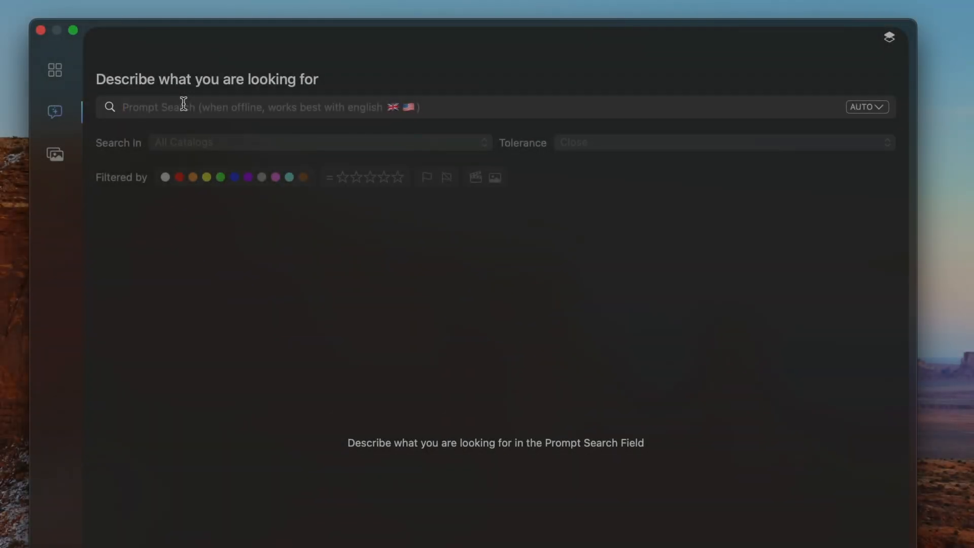
- Search 'girl dancing' and narrow the results to videos from the Video Catalog
type("girl dancing")
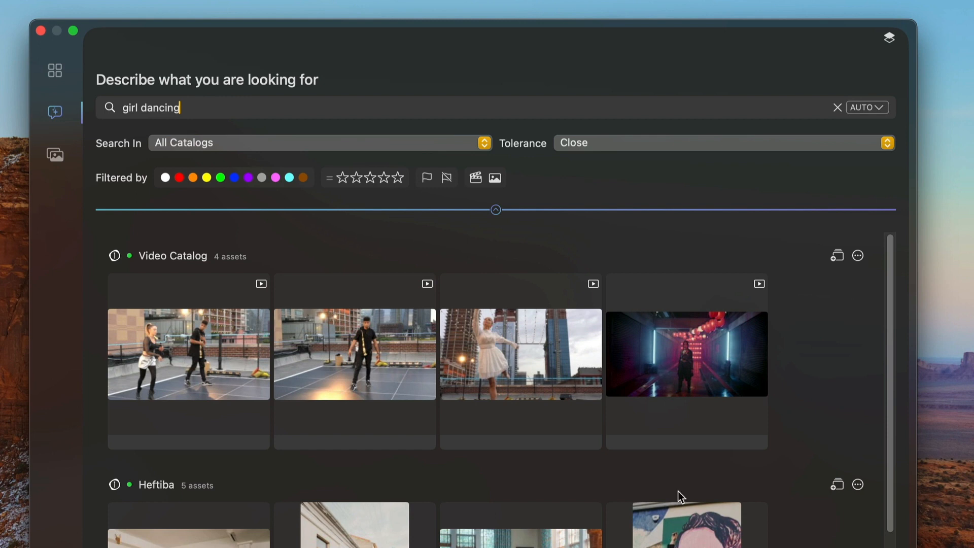
mouse_move(525, 381)
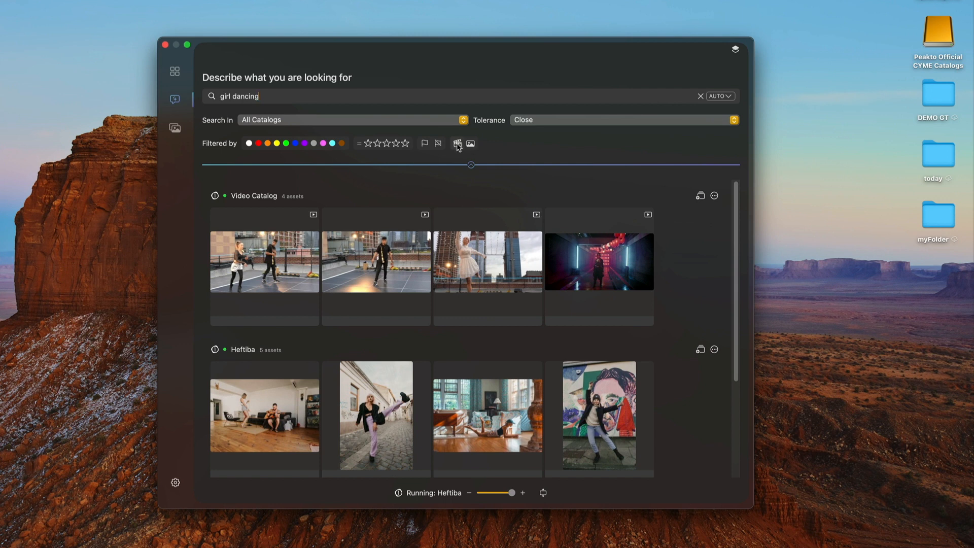
left_click(458, 143)
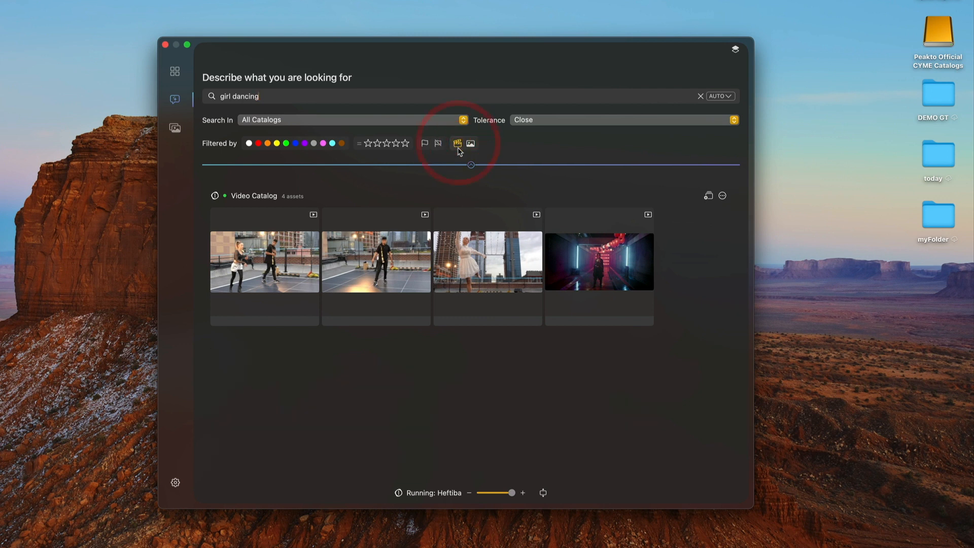
left_click(471, 143)
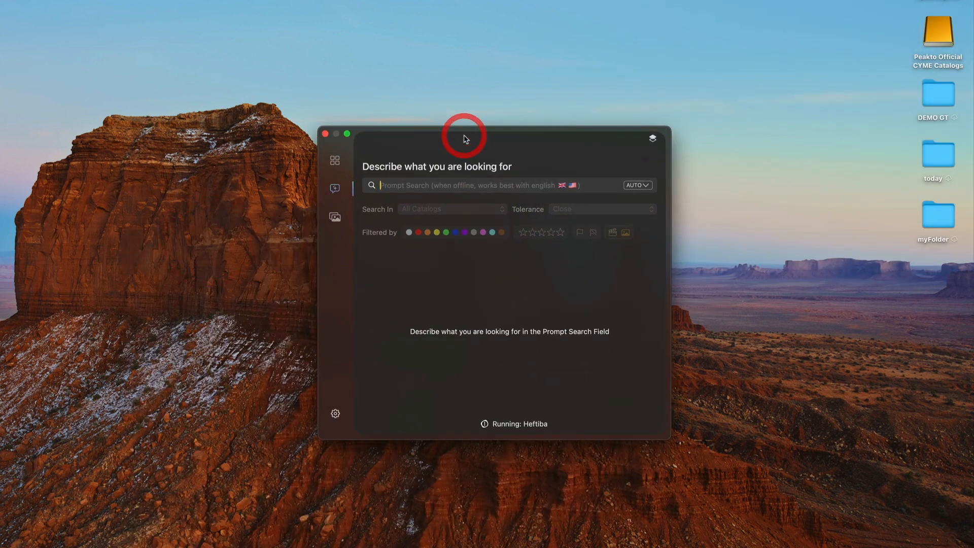
- Search 'girl with cap', shrink the thumbnails and set match tolerance to Tolerant
type("girl with cap")
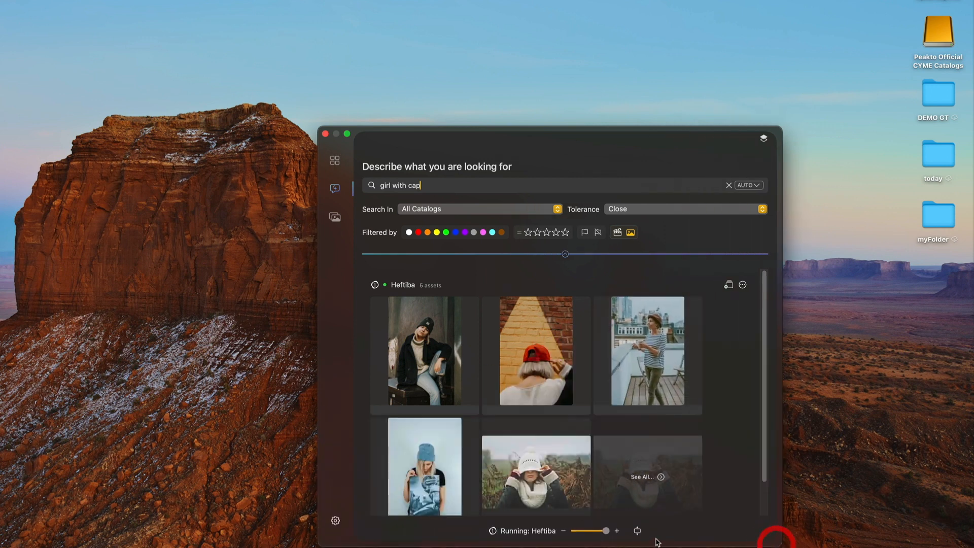
left_click_drag(605, 531, 580, 531)
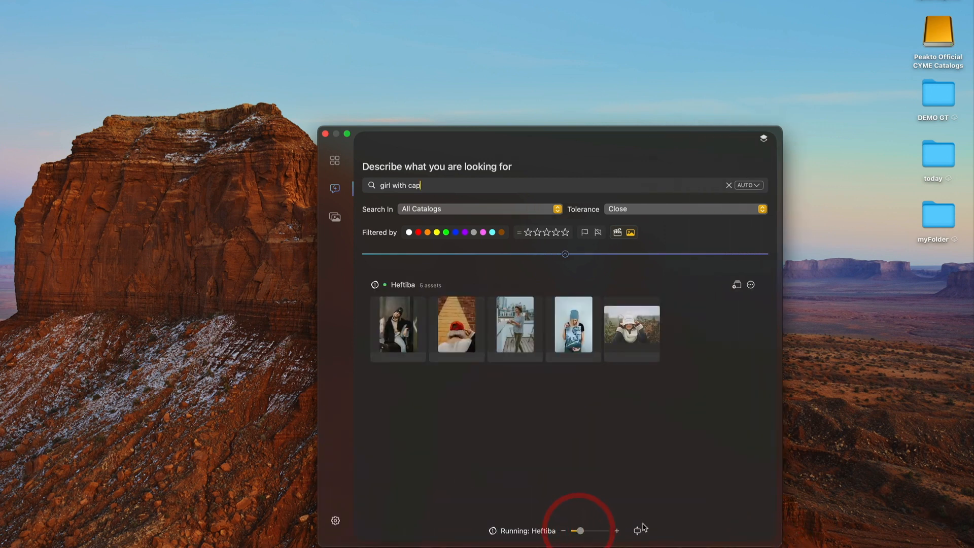
left_click(683, 210)
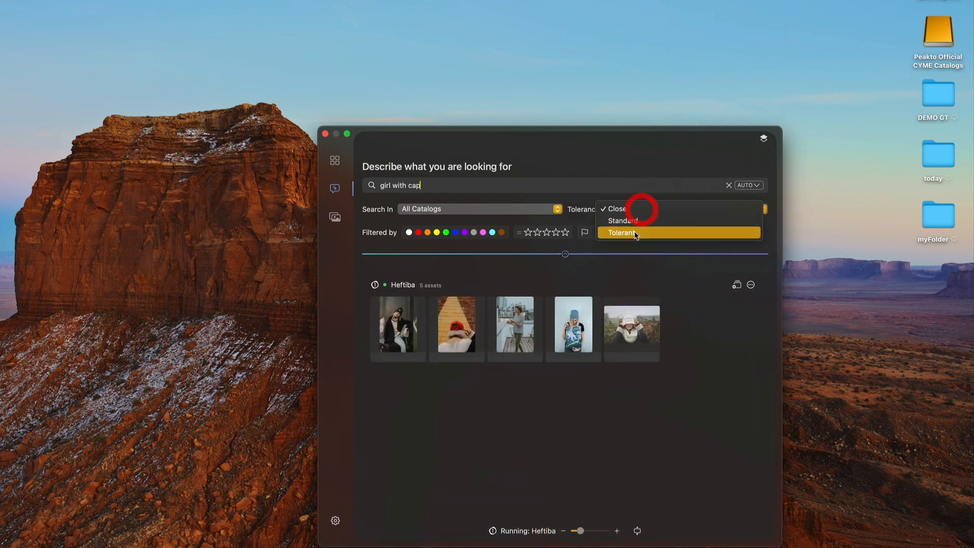
left_click(621, 232)
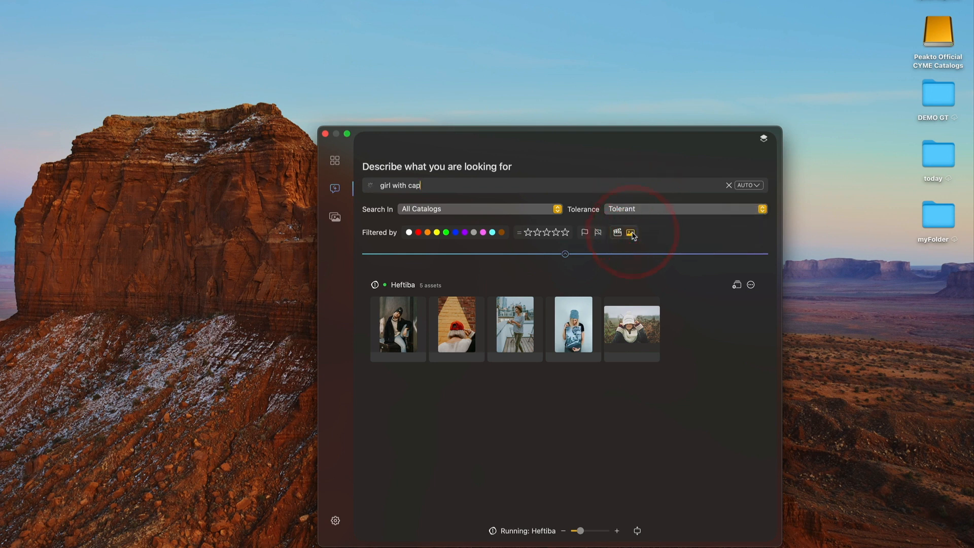